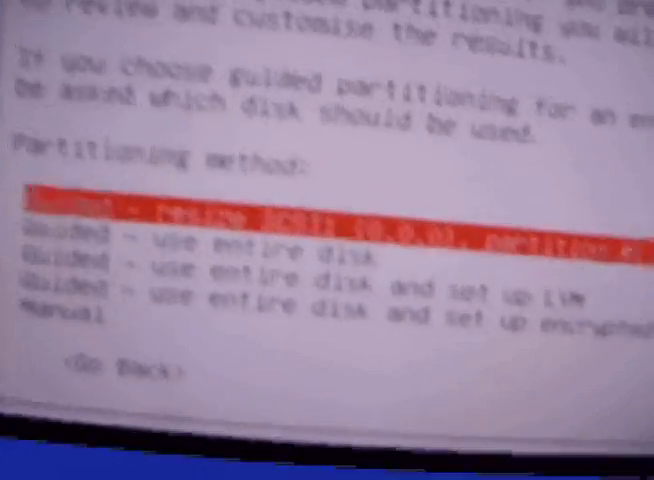
- Select 'Guided - use entire disk' as the partitioning method and proceed to the write-changes confirmation
key("Down")
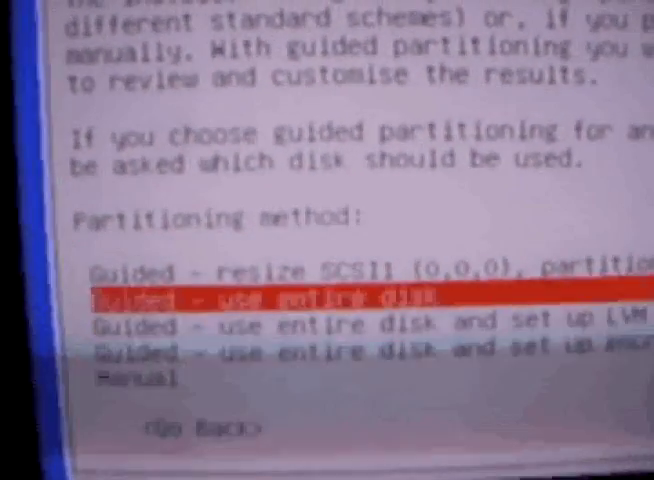
key("Return")
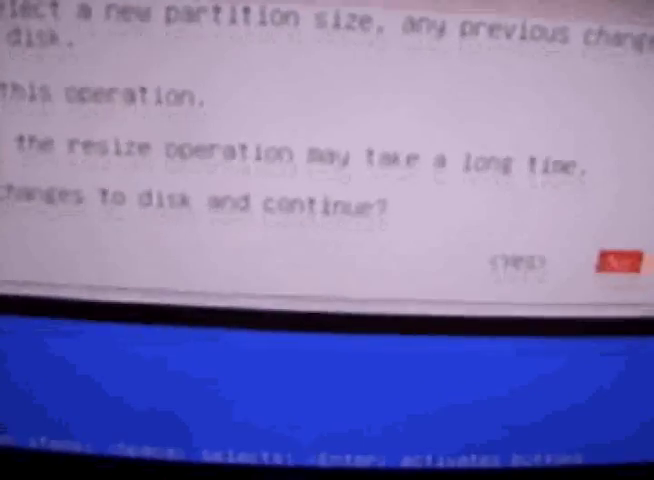